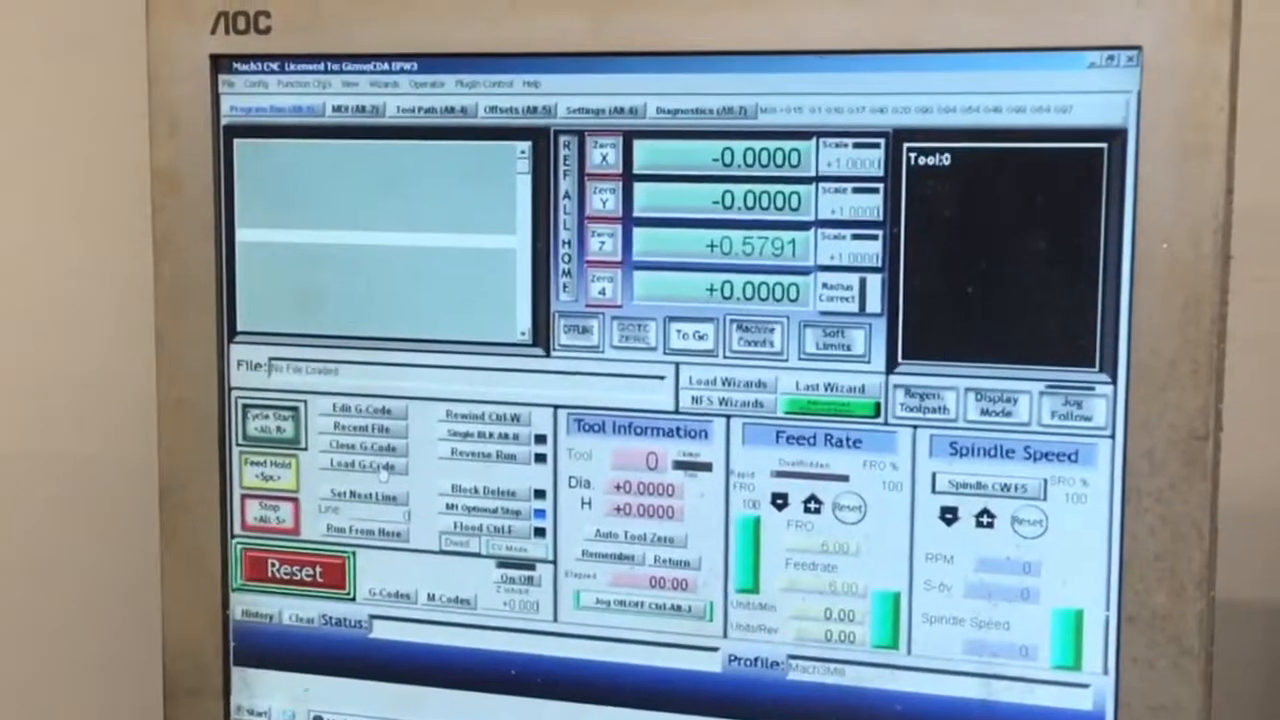
Open the Load G-Code file browser from the Program Run screen.
{"action": "left_click", "coordinate": [362, 465]}
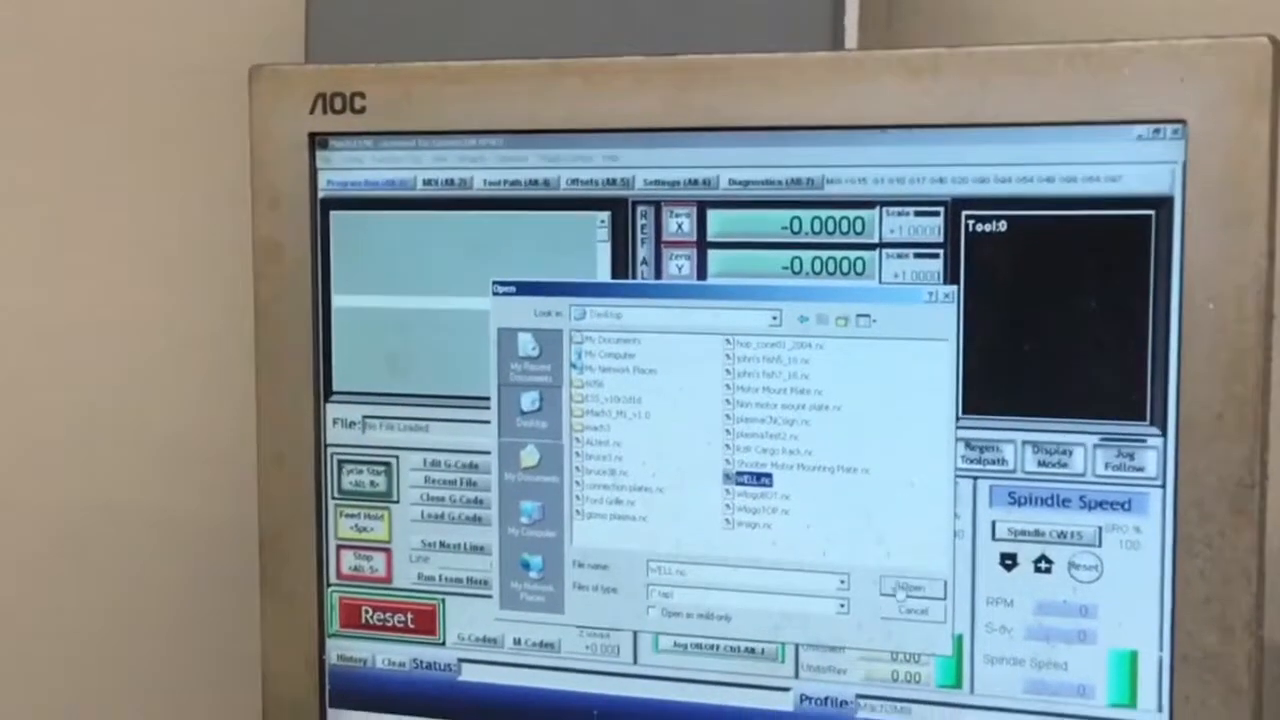
{"action": "left_click", "coordinate": [909, 588]}
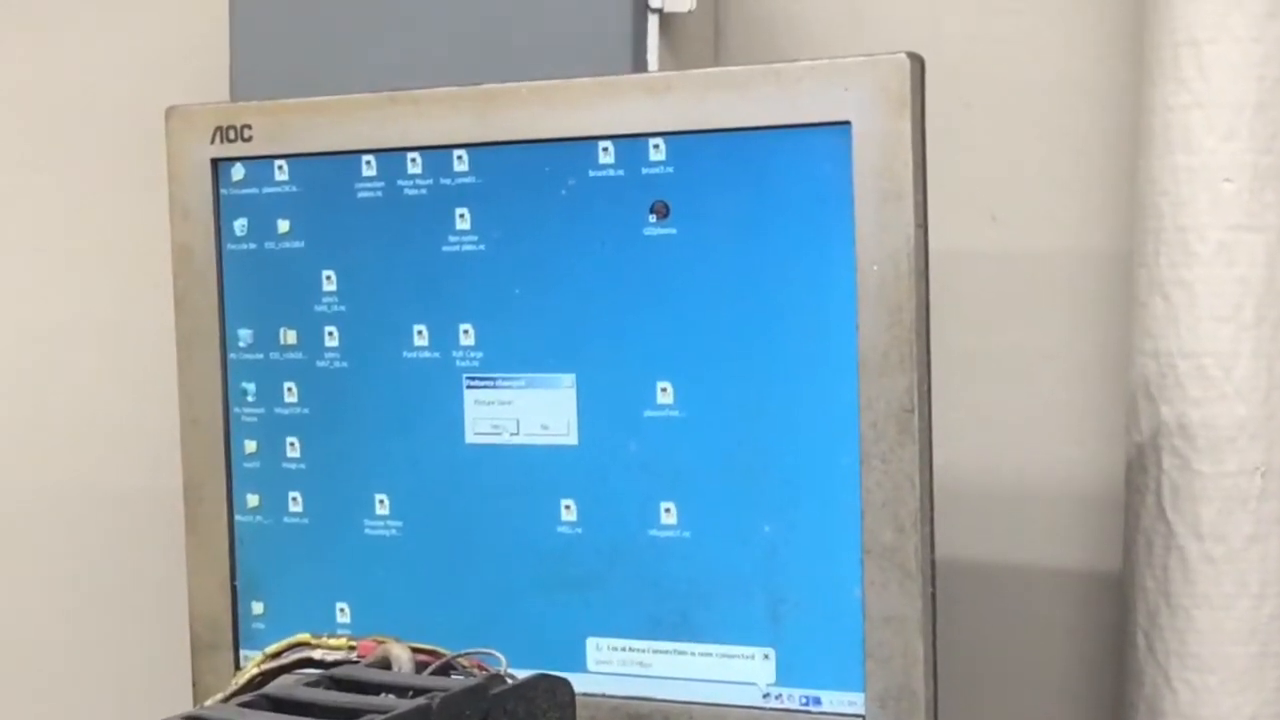
Confirm saving the changed Mach3 parameters while closing the program.
{"action": "left_click", "coordinate": [510, 428]}
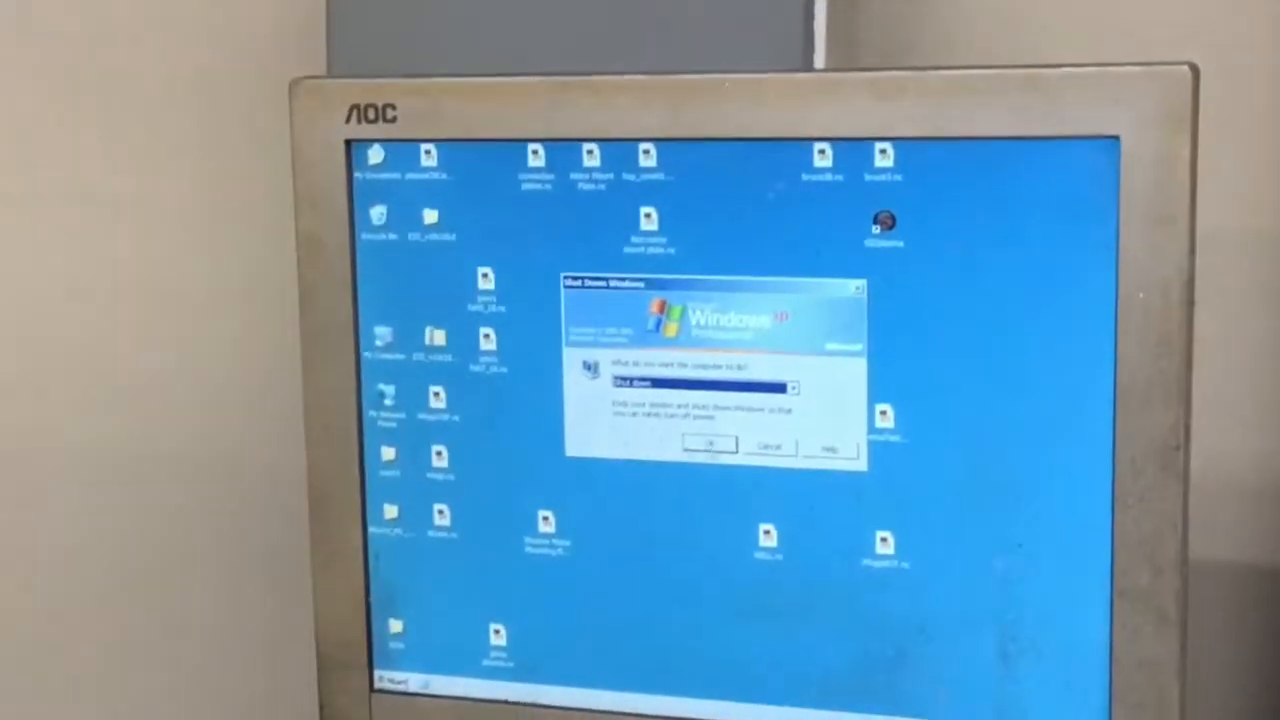
Confirm Shut down in the Windows Turn Off Computer dialog.
{"action": "left_click", "coordinate": [708, 444]}
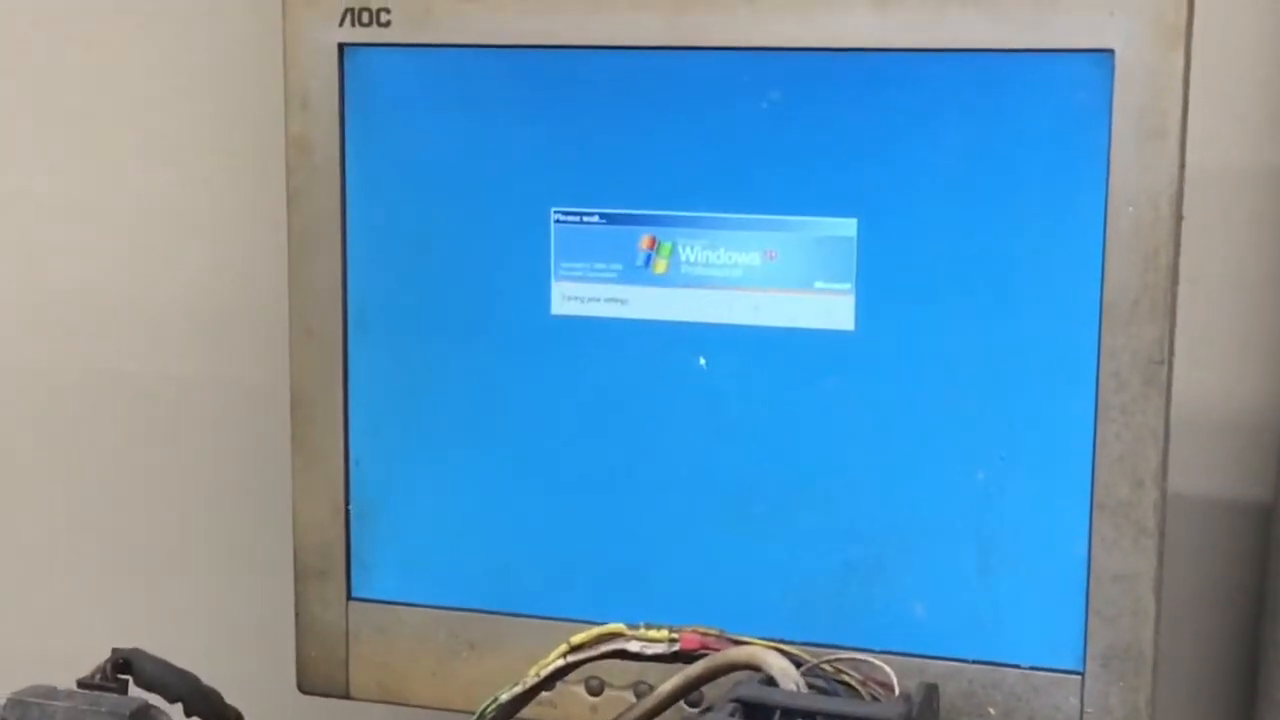